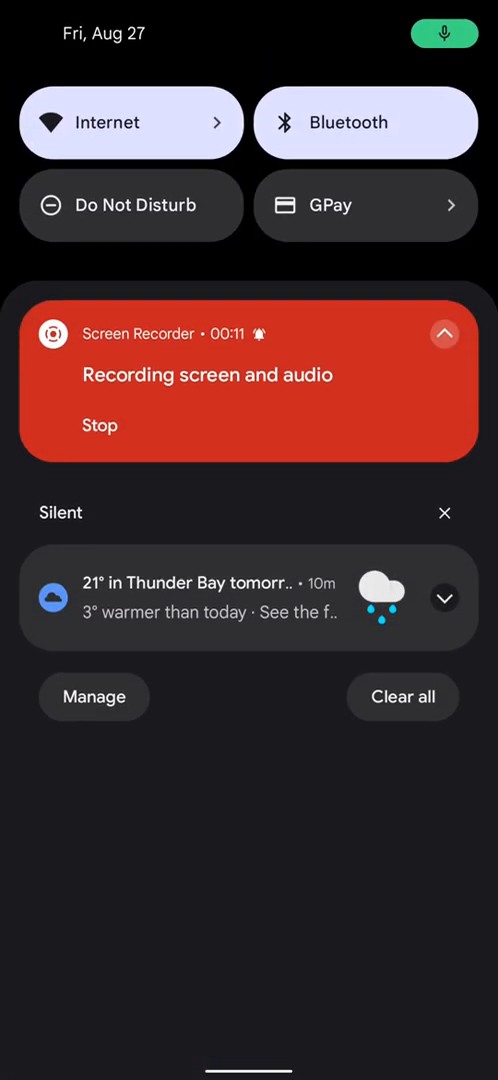
# - View the About phone device details from Settings reached via Quick Settings
pyautogui.scroll(-3)
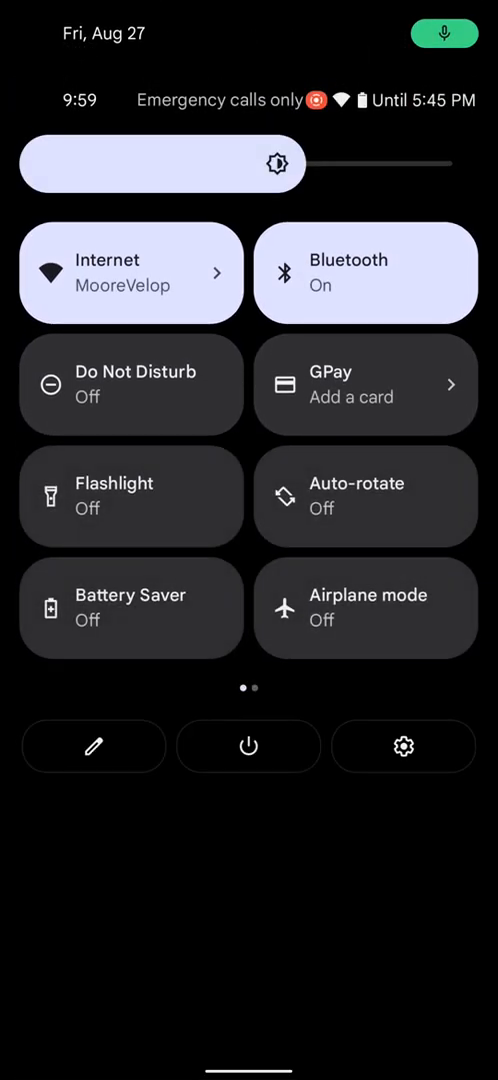
pyautogui.click(403, 746)
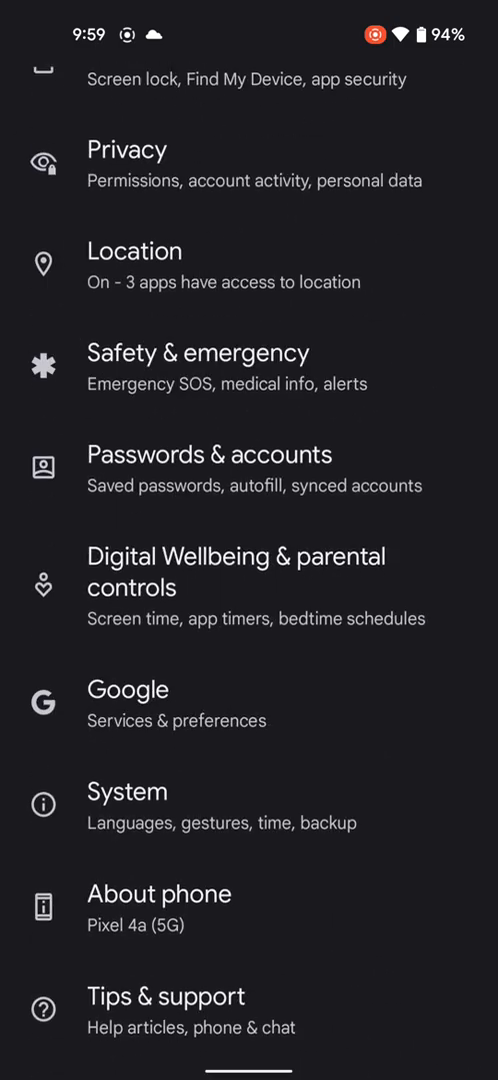
pyautogui.click(158, 893)
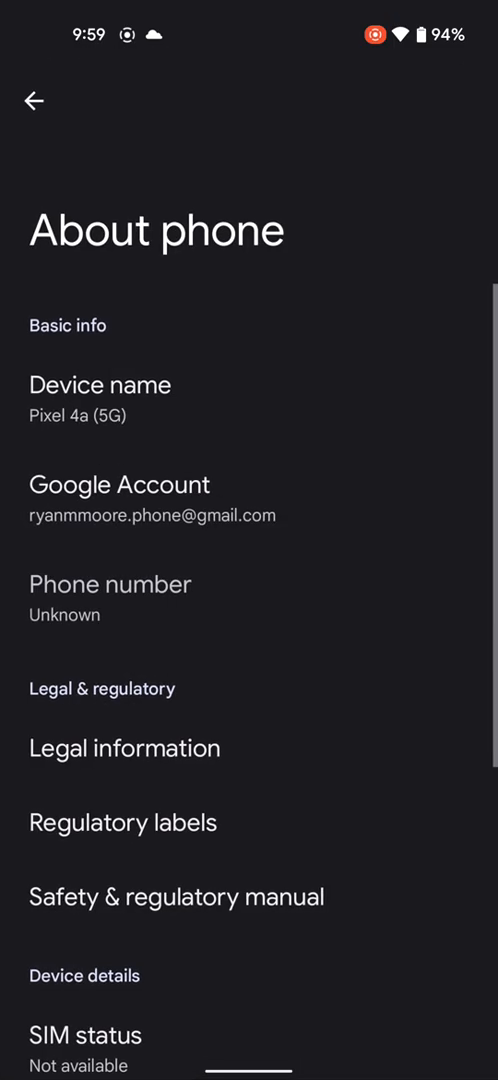
pyautogui.scroll(-3)
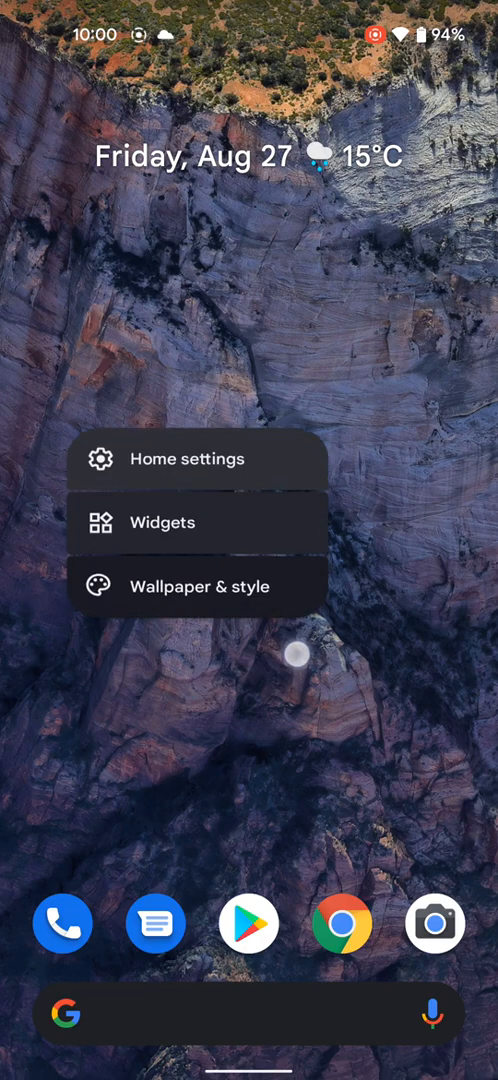
# - In Wallpaper & style, switch Dark theme off briefly and back on
pyautogui.click(197, 586)
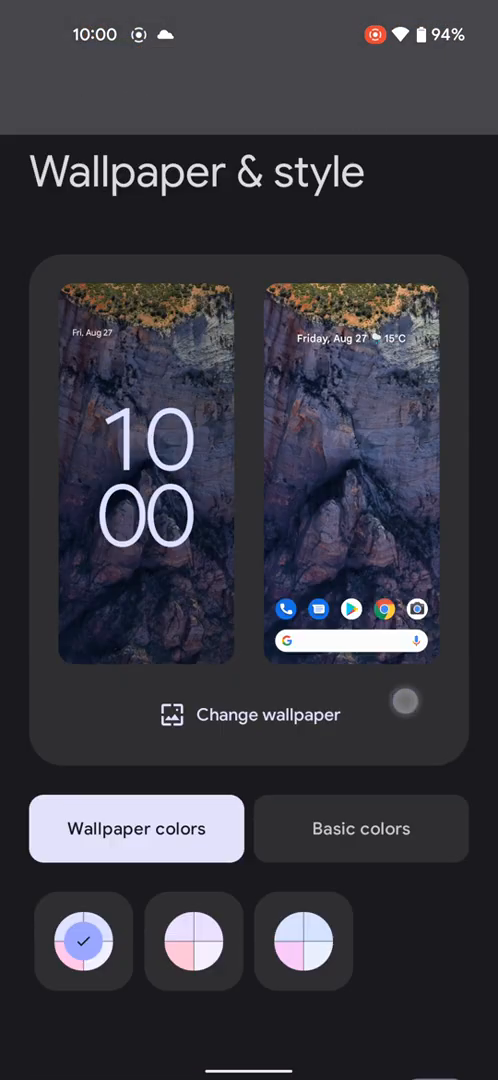
pyautogui.scroll(-3)
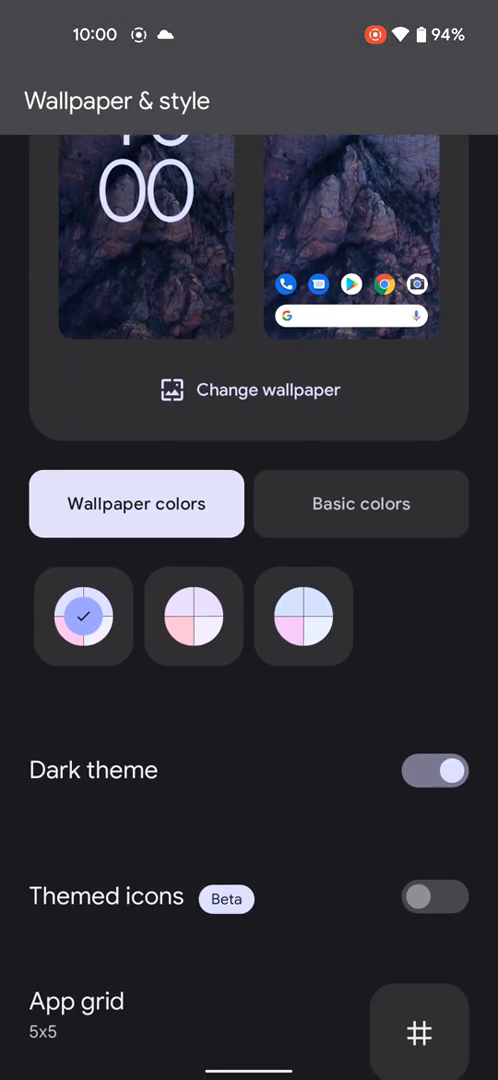
pyautogui.scroll(3)
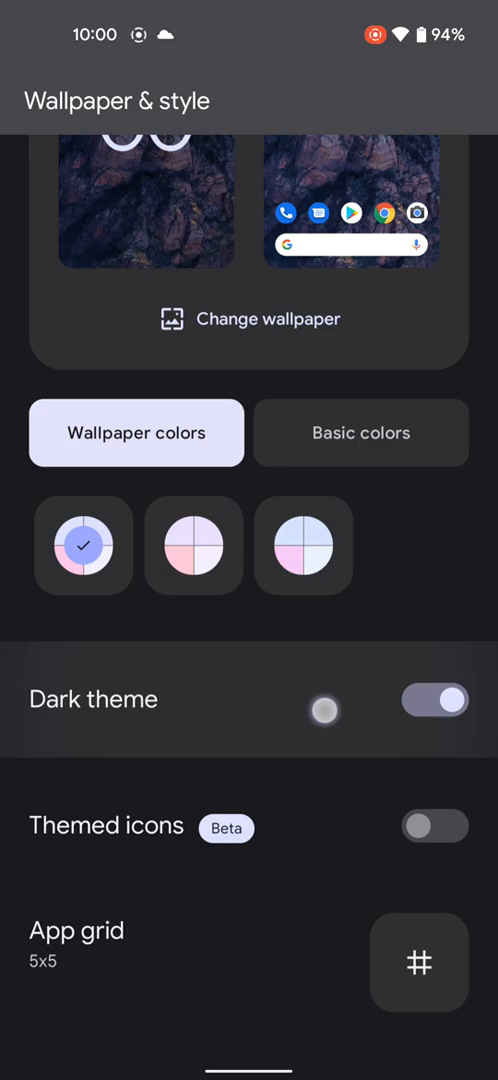
pyautogui.scroll(3)
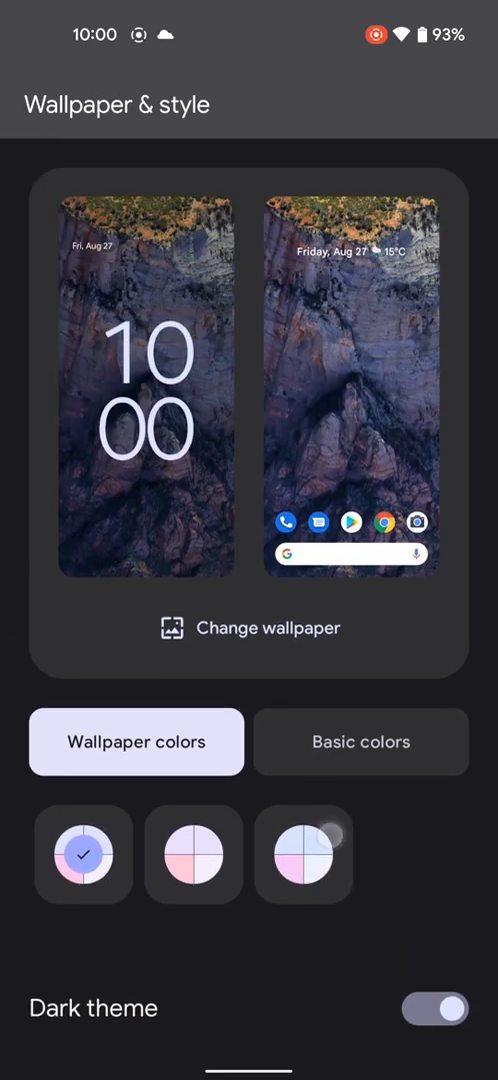
pyautogui.scroll(-3)
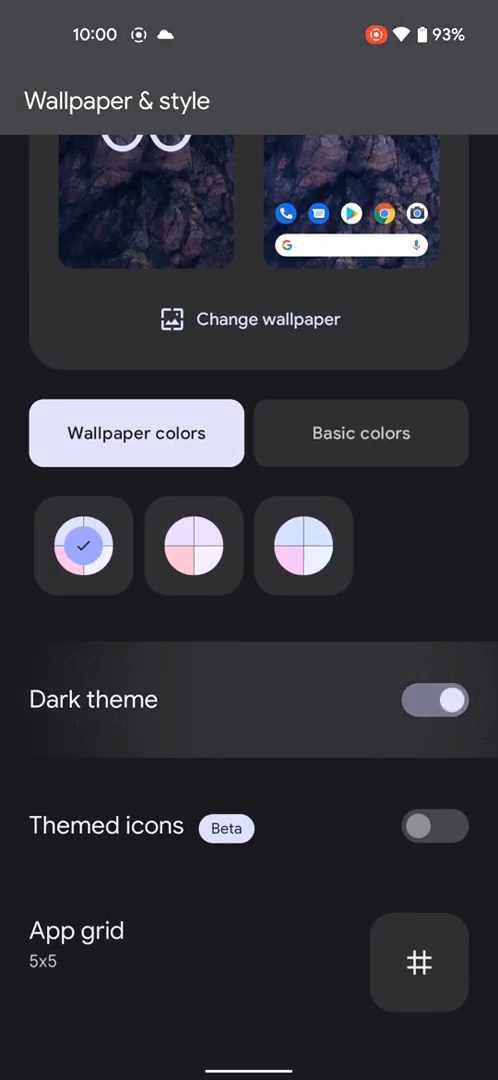
pyautogui.click(434, 700)
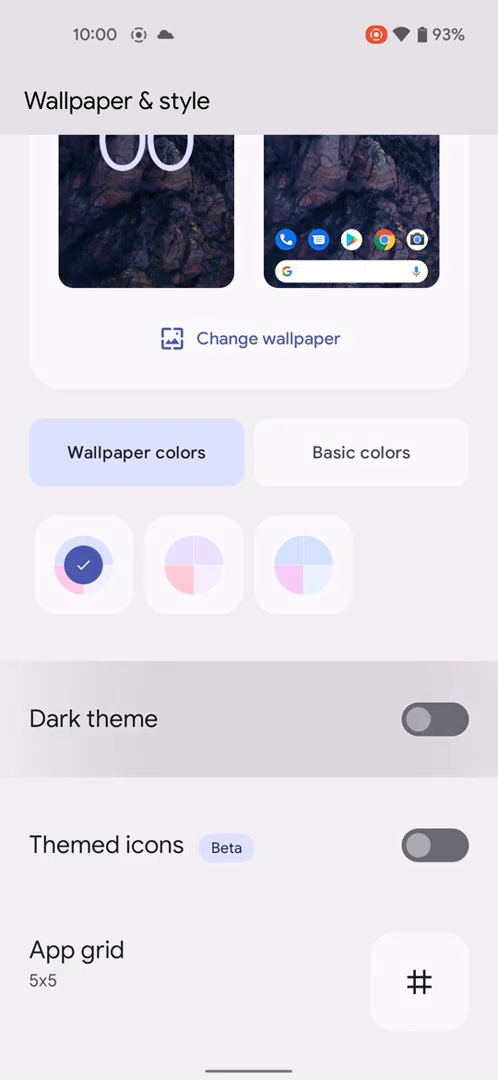
pyautogui.click(435, 718)
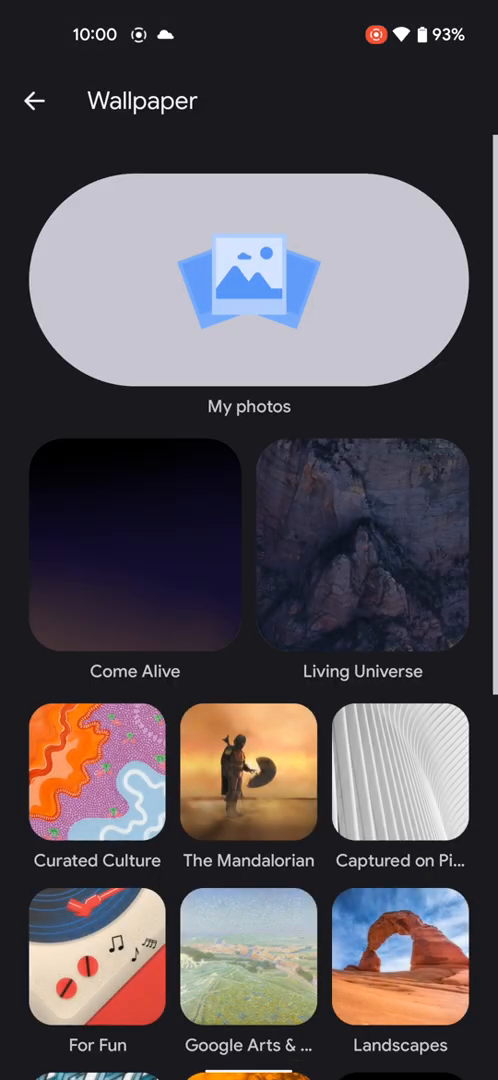
# - Browse Come Alive and The Mandalorian collections and set the green creature picture as wallpaper
pyautogui.click(135, 545)
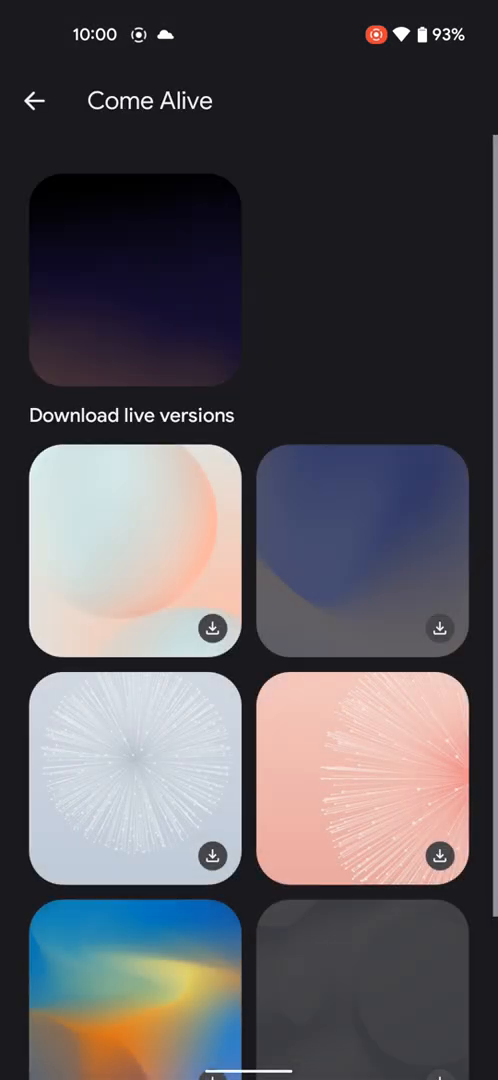
pyautogui.click(34, 100)
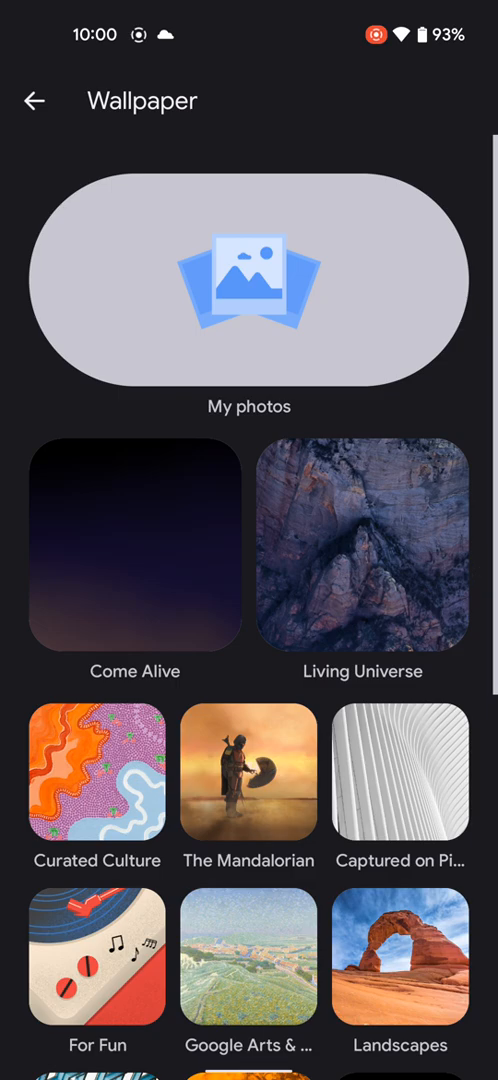
pyautogui.click(248, 775)
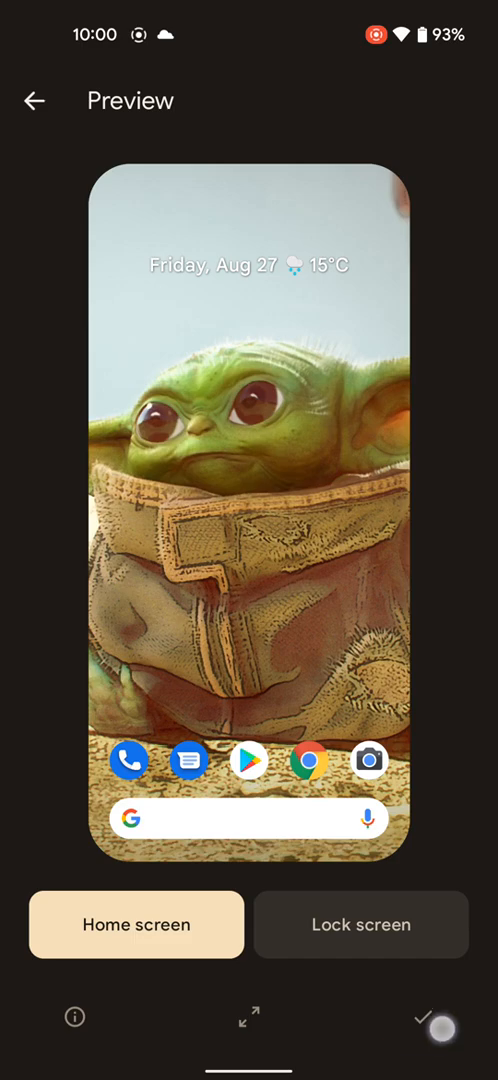
pyautogui.click(421, 1017)
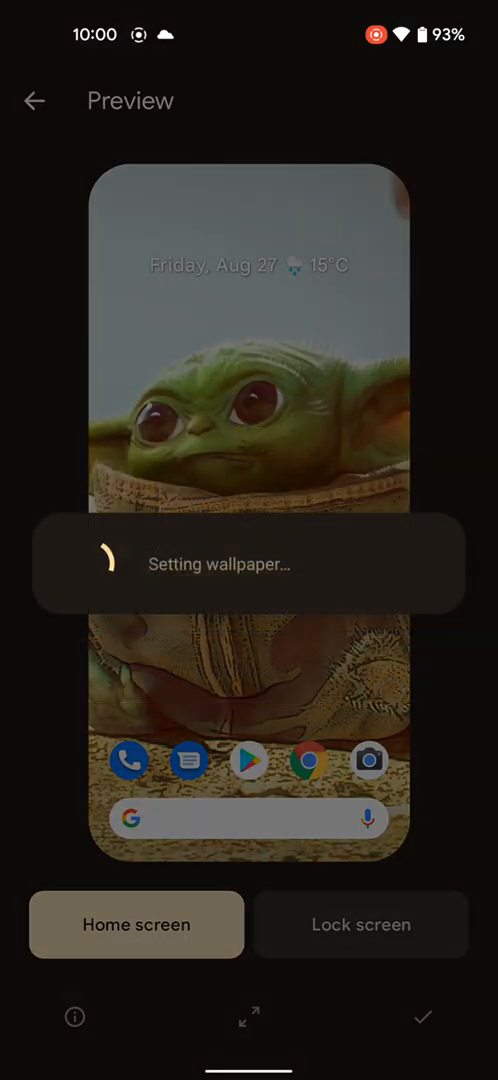
pyautogui.click(421, 1016)
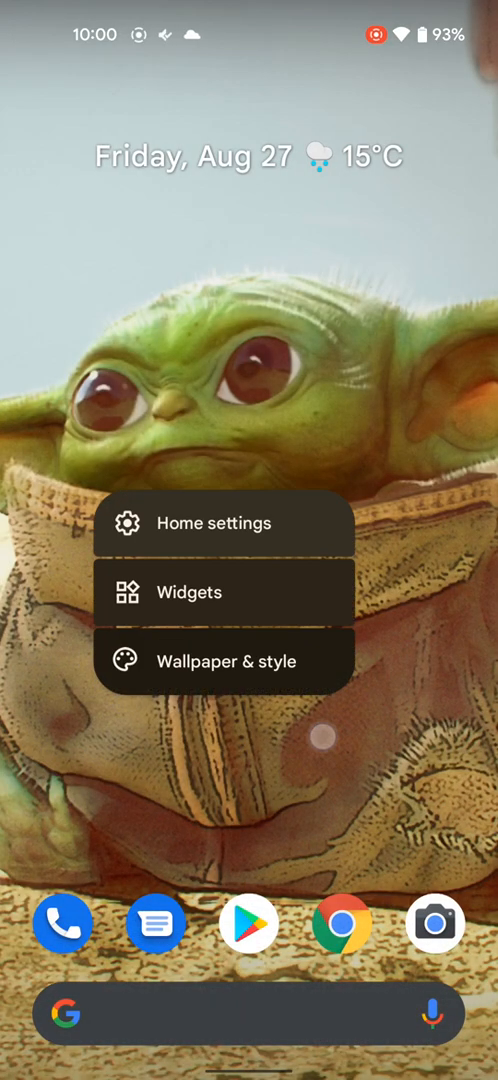
# - Apply the green creature wallpaper and try a different wallpaper-derived palette
pyautogui.click(226, 660)
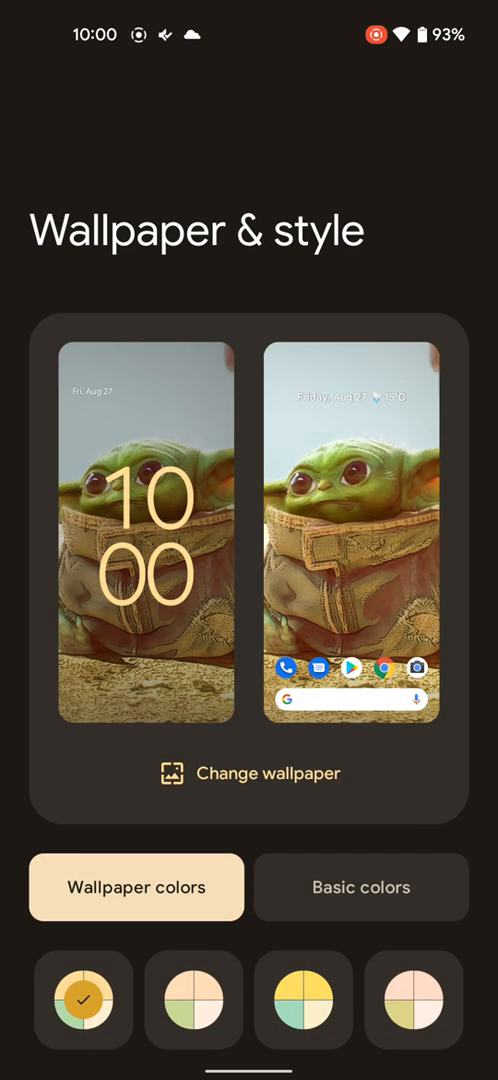
pyautogui.scroll(-3)
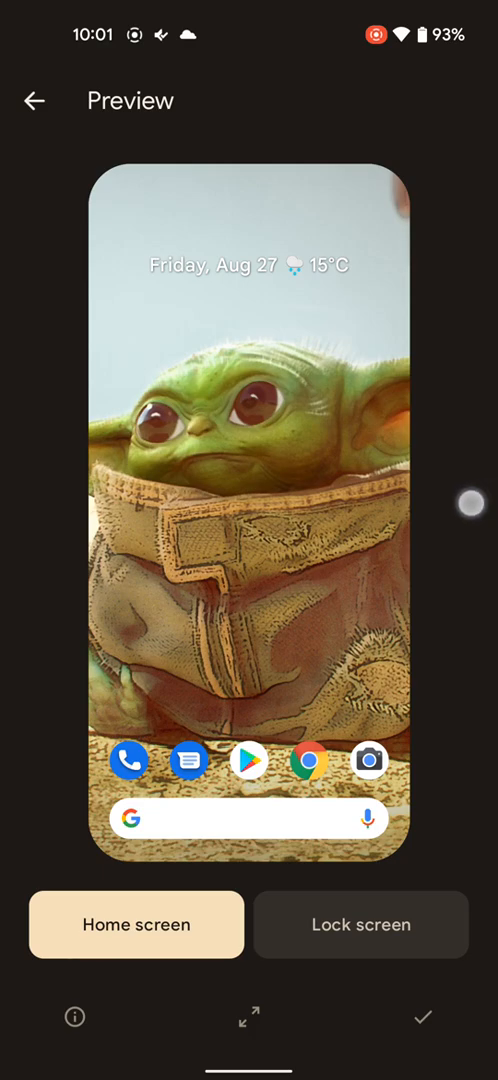
pyautogui.click(36, 99)
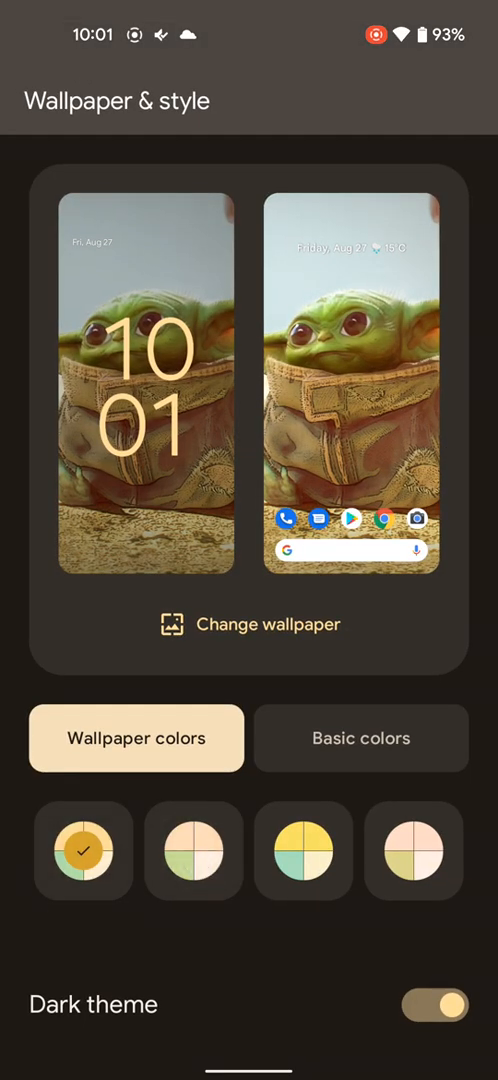
pyautogui.click(193, 851)
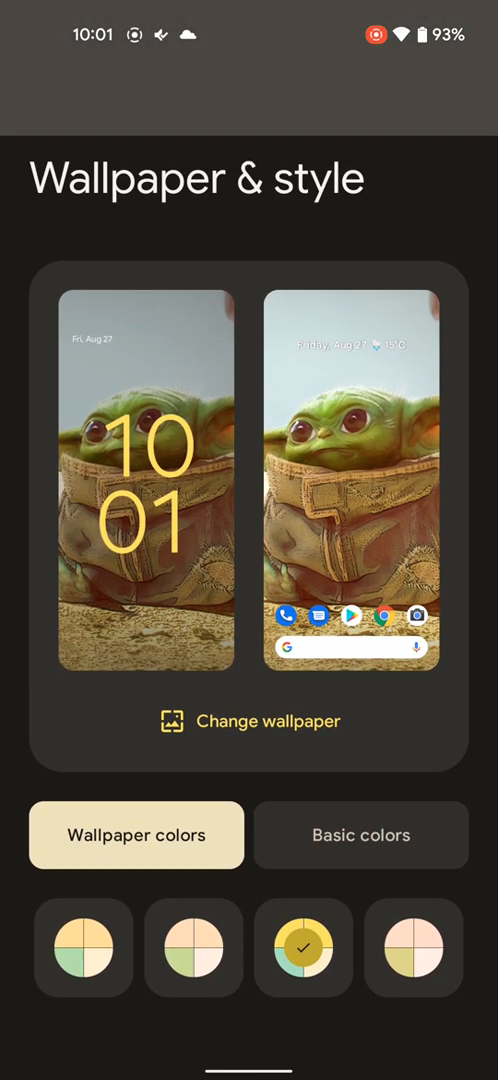
# - Restore the first wallpaper palette, enable Themed icons and return home
pyautogui.scroll(-3)
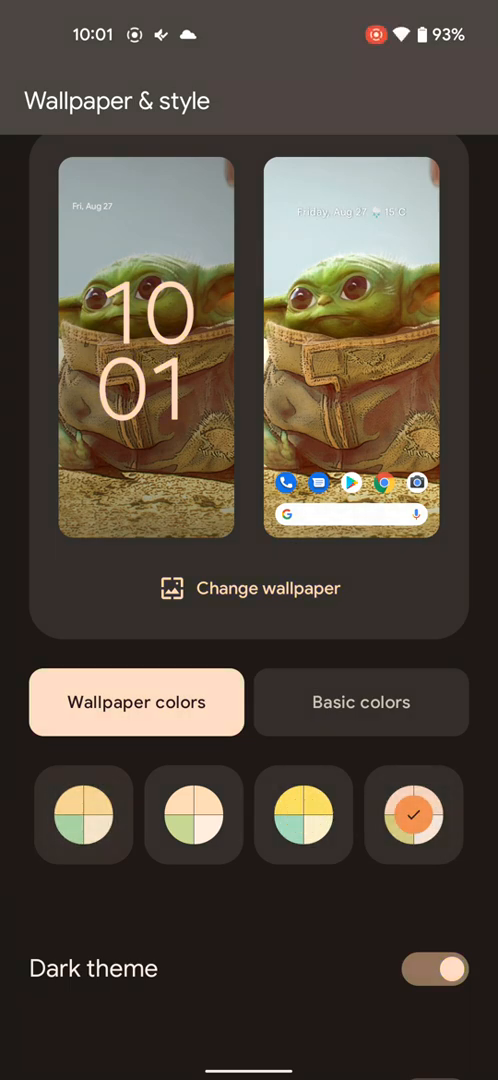
pyautogui.click(82, 815)
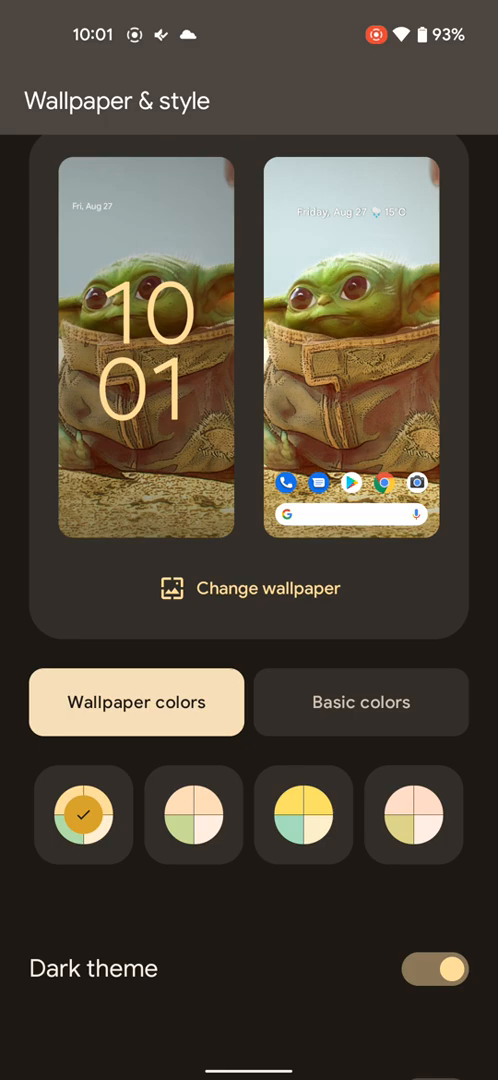
pyautogui.scroll(-3)
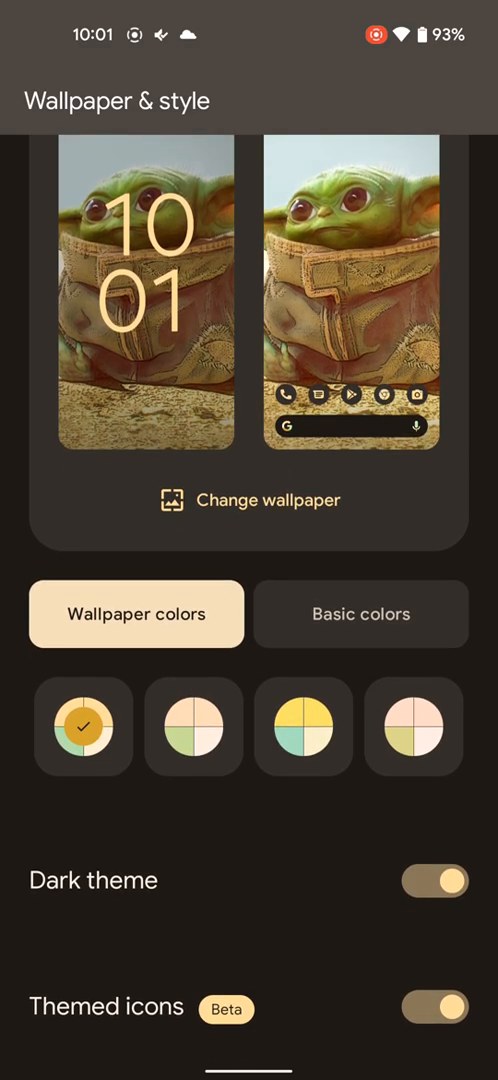
pyautogui.press('Back')
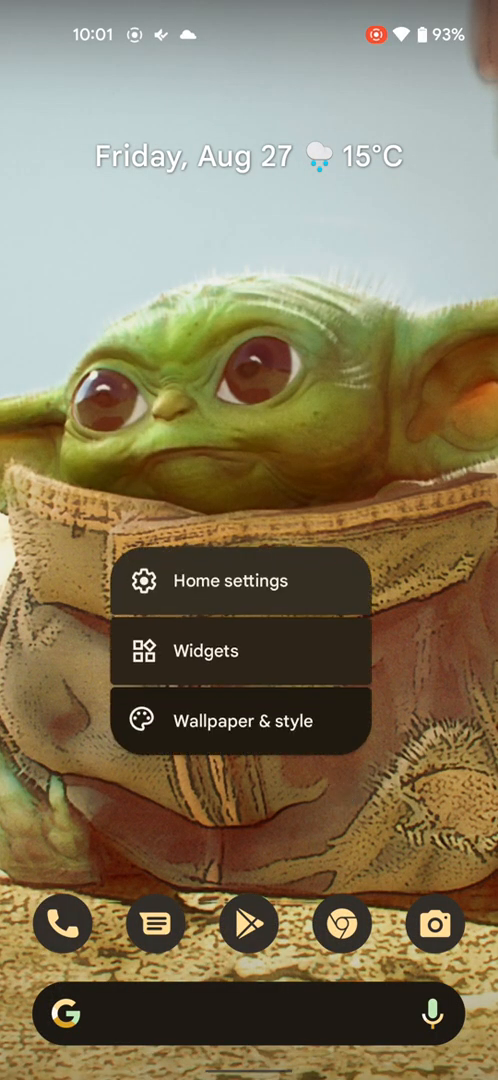
# - Try the third wallpaper palette and the purple Basic colour in Wallpaper & style
pyautogui.click(242, 720)
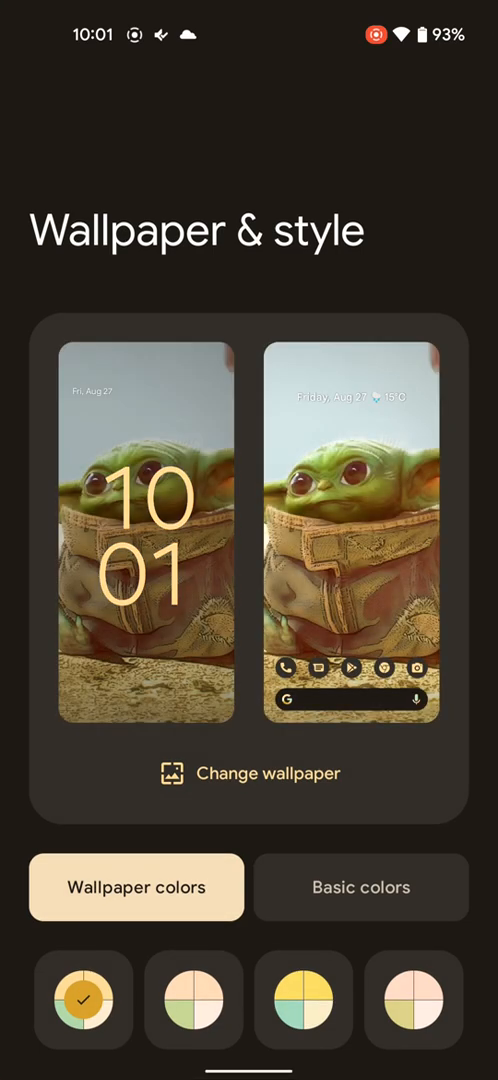
pyautogui.scroll(-3)
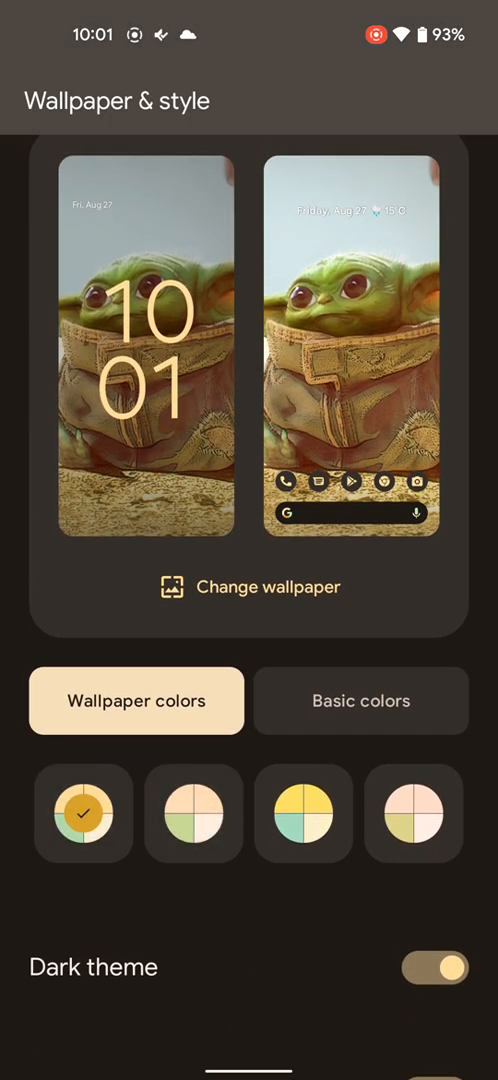
pyautogui.click(194, 814)
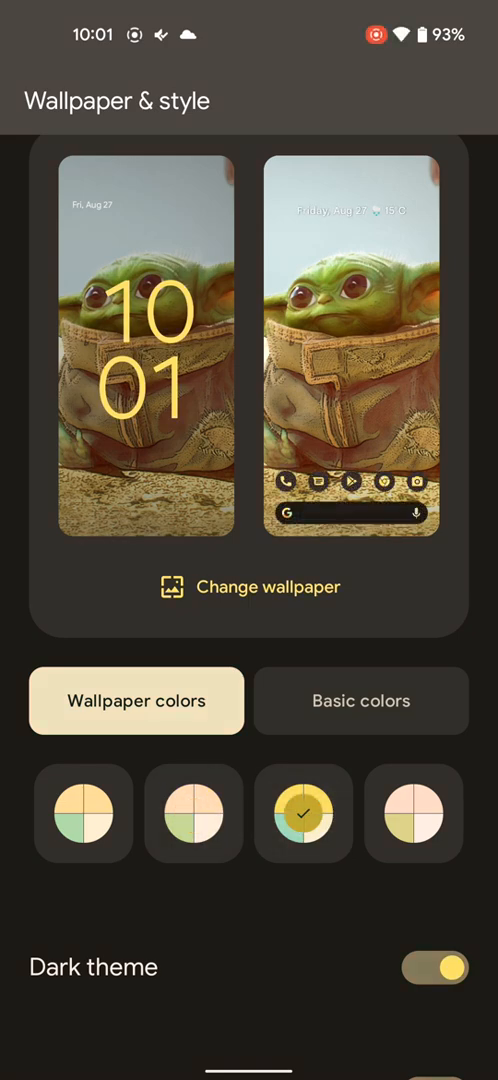
pyautogui.click(361, 700)
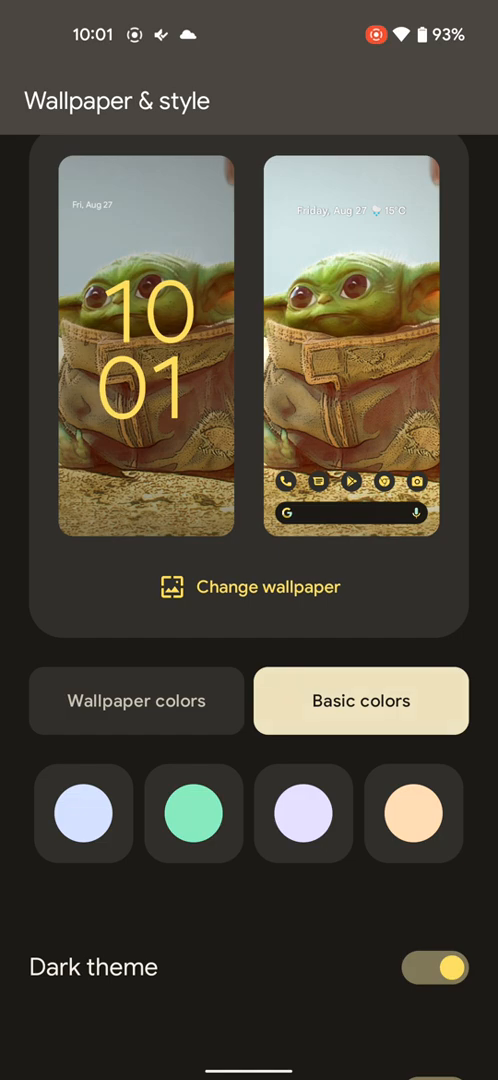
pyautogui.click(303, 813)
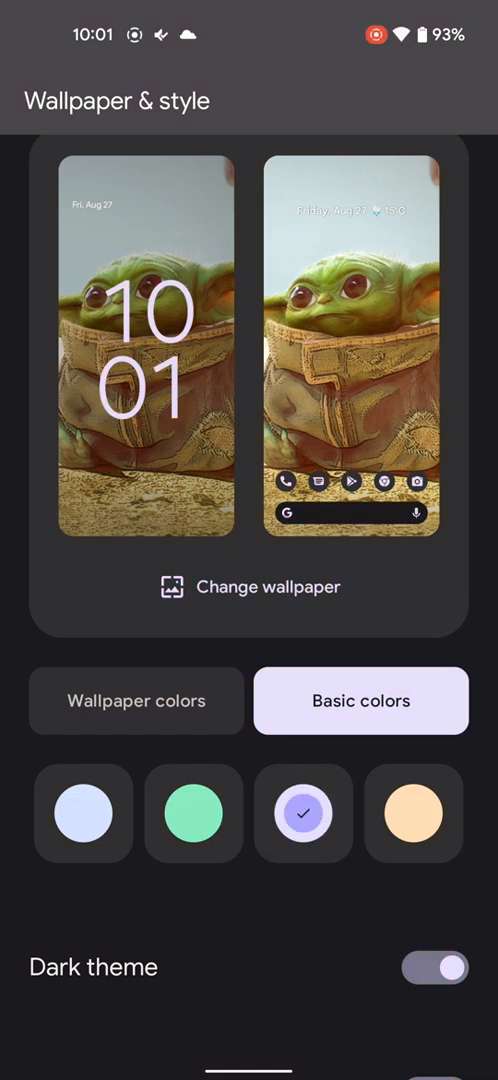
# - Choose the fourth, orange wallpaper-derived palette and start changing the wallpaper
pyautogui.click(136, 700)
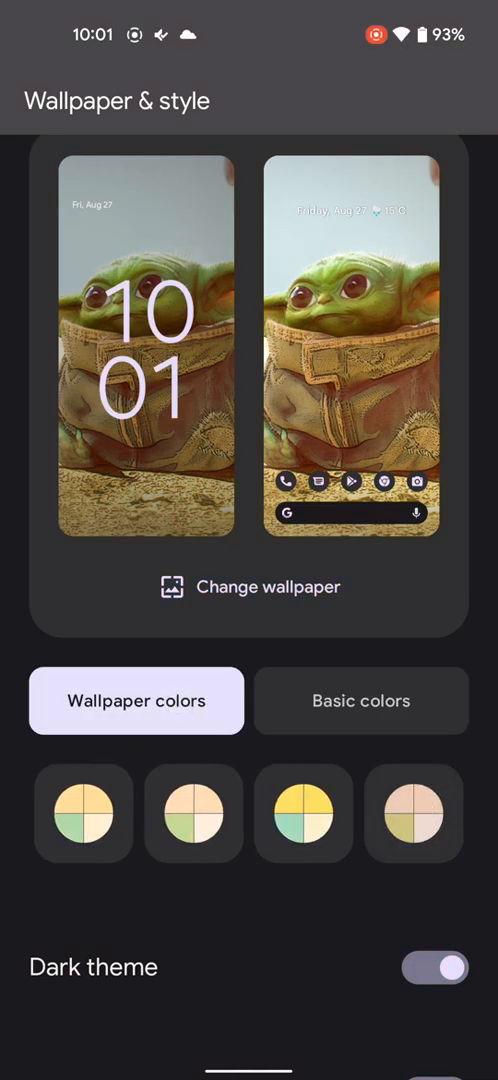
pyautogui.click(415, 813)
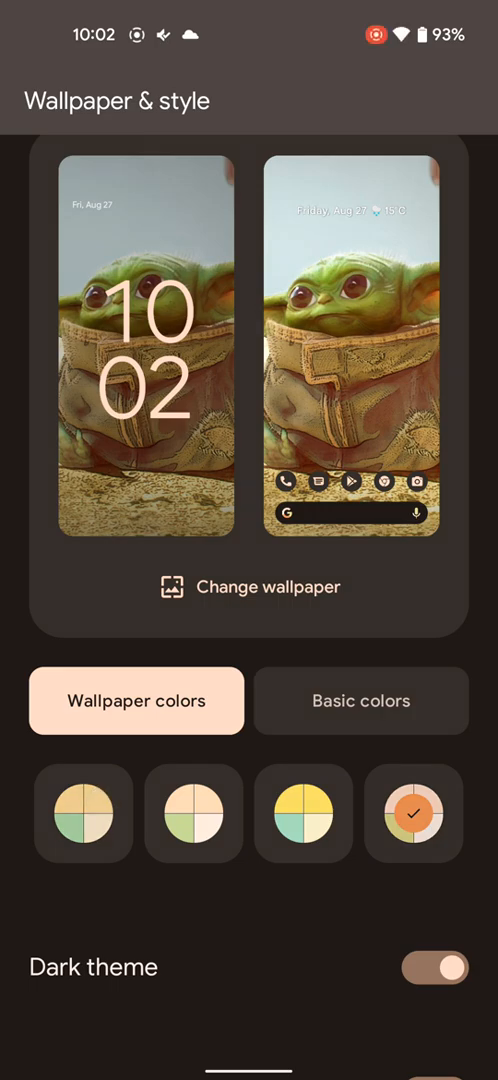
pyautogui.click(248, 587)
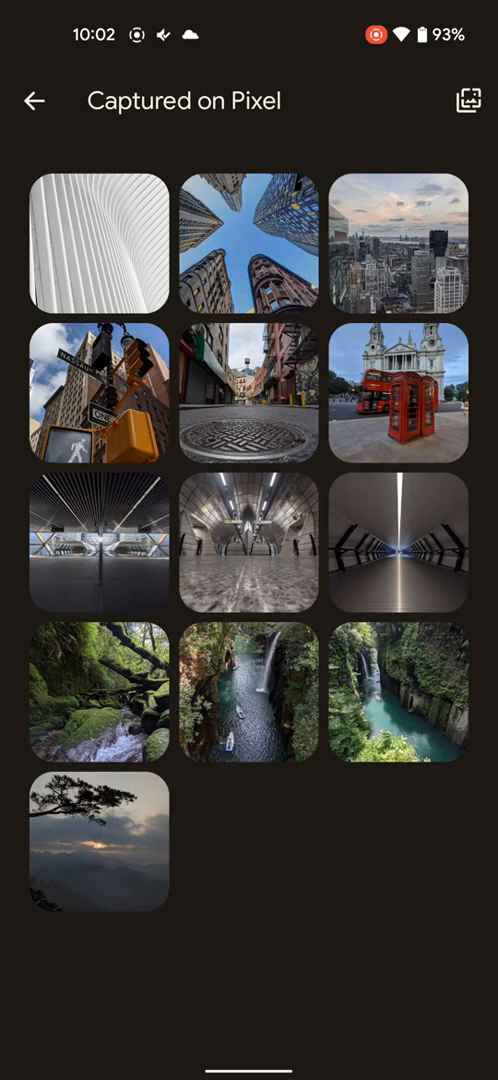
# - Set the Captured on Pixel waterfall gorge photo on home and lock screens with its second green palette
pyautogui.click(250, 690)
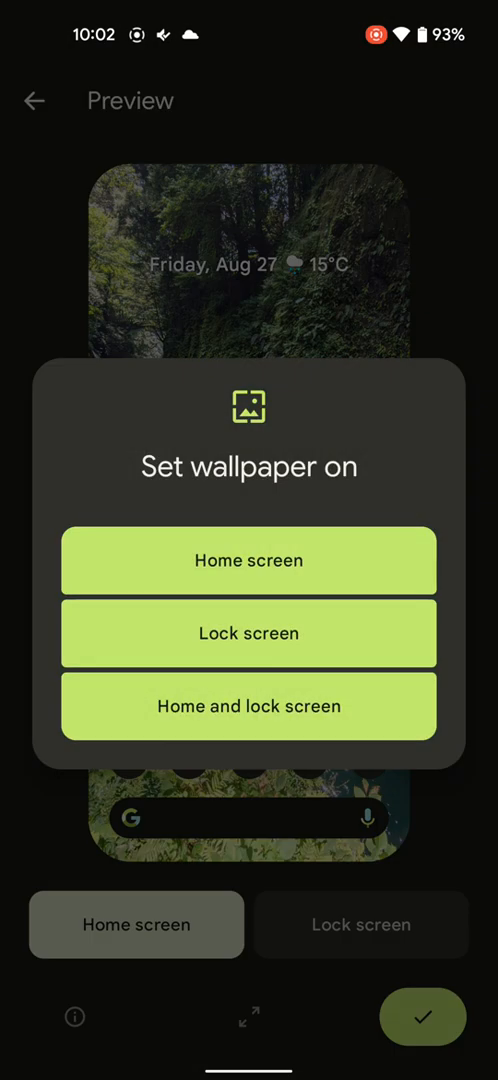
pyautogui.click(249, 560)
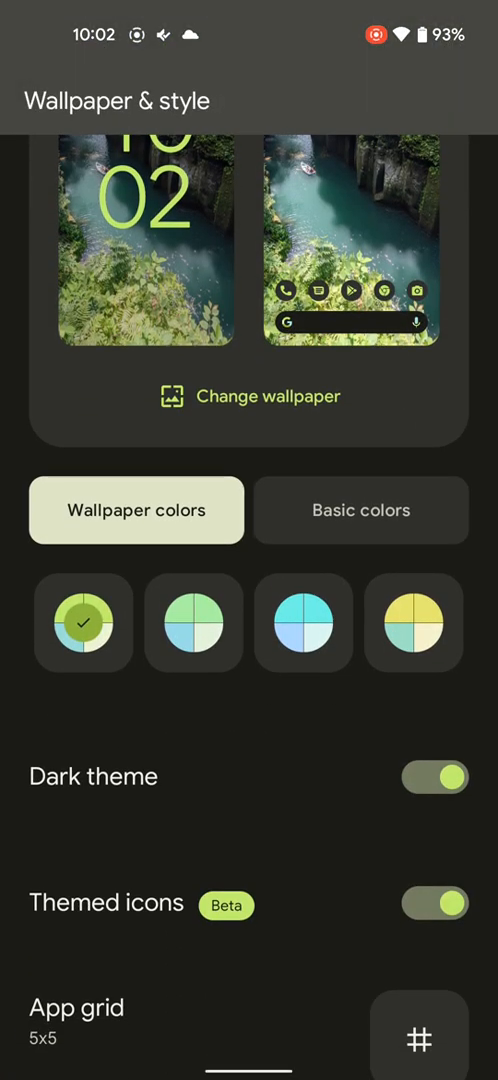
pyautogui.click(193, 622)
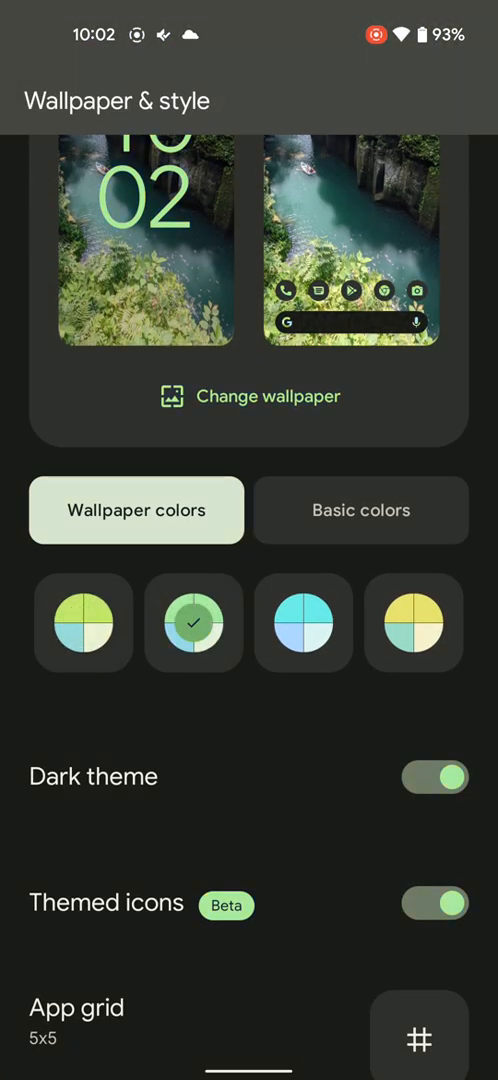